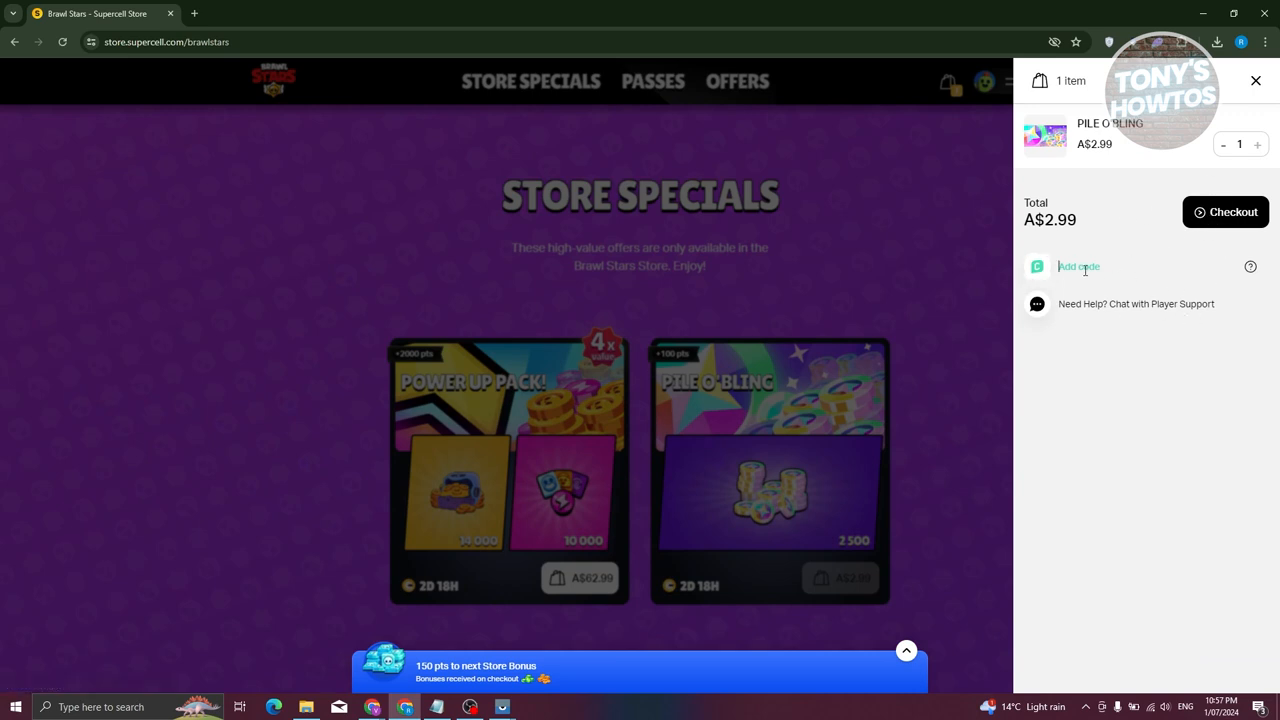
# Proceed to checkout for the A$2.99 Pile O'Bling order with terms agreed and Google Pay shown.
pyautogui.click(1226, 212)
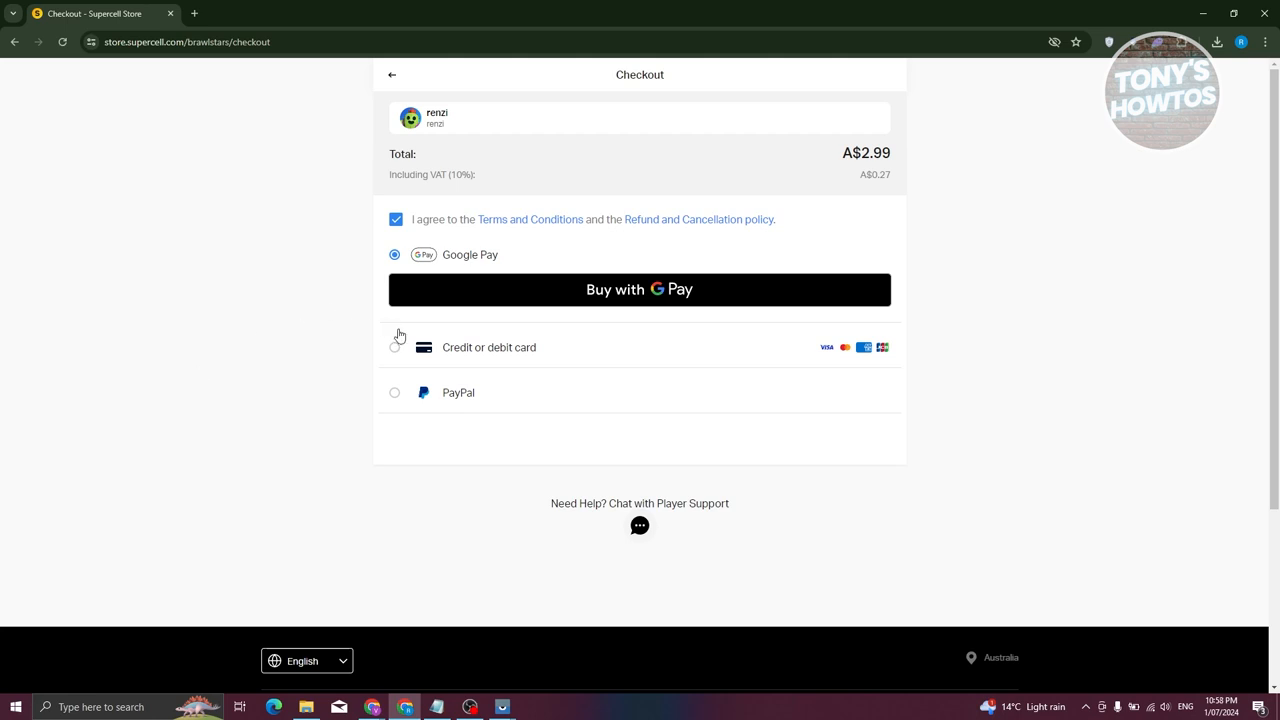
pyautogui.moveTo(382, 334)
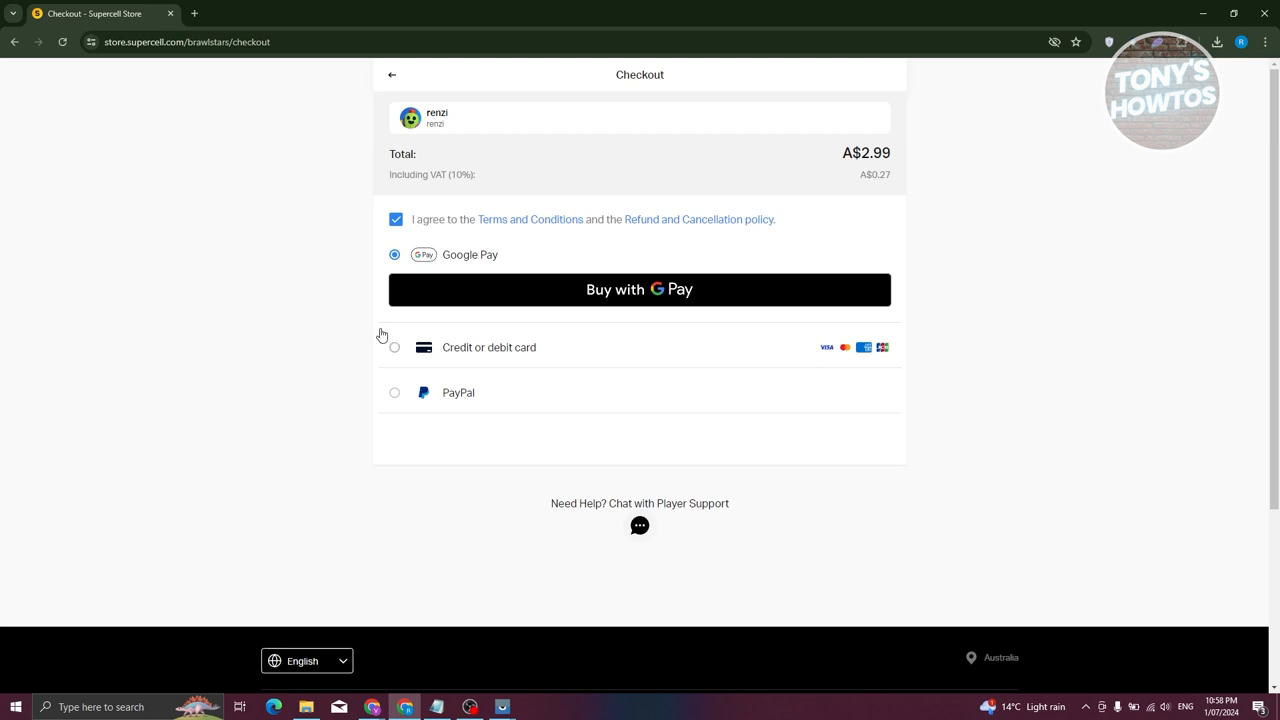